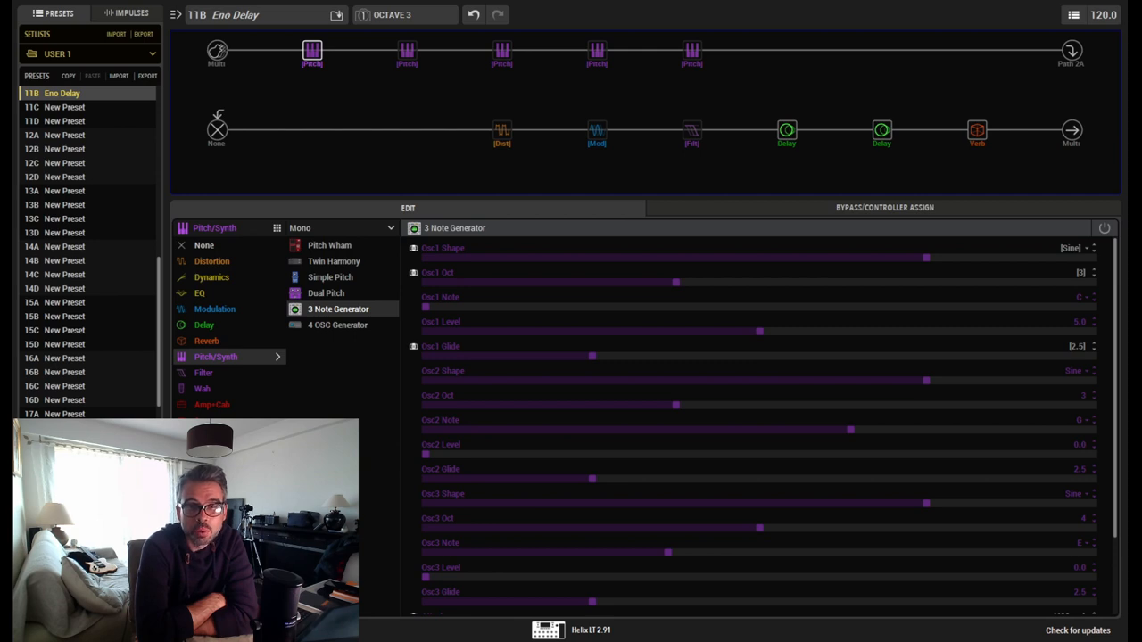
{"action": "mouse_move", "coordinate": [557, 437]}
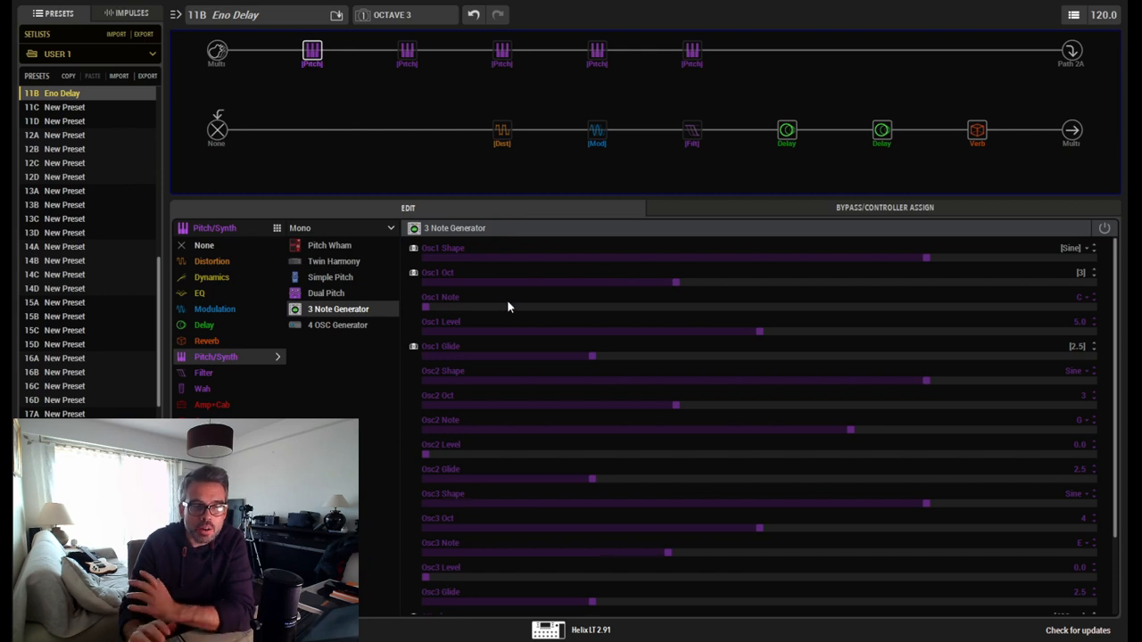
{"action": "mouse_move", "coordinate": [1081, 307]}
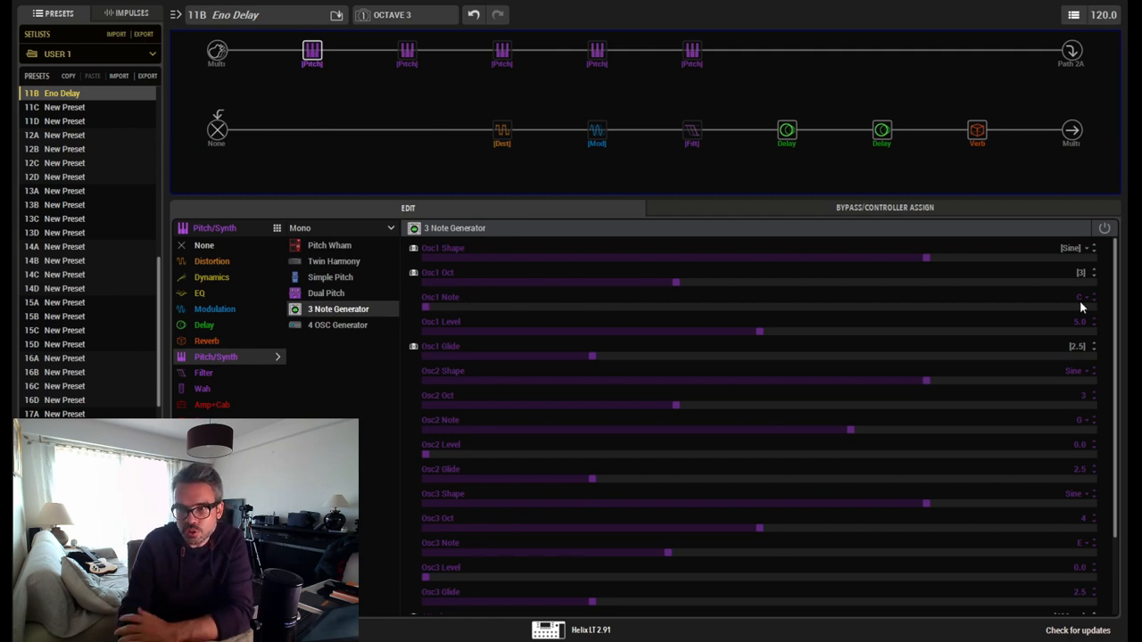
{"action": "mouse_move", "coordinate": [946, 296]}
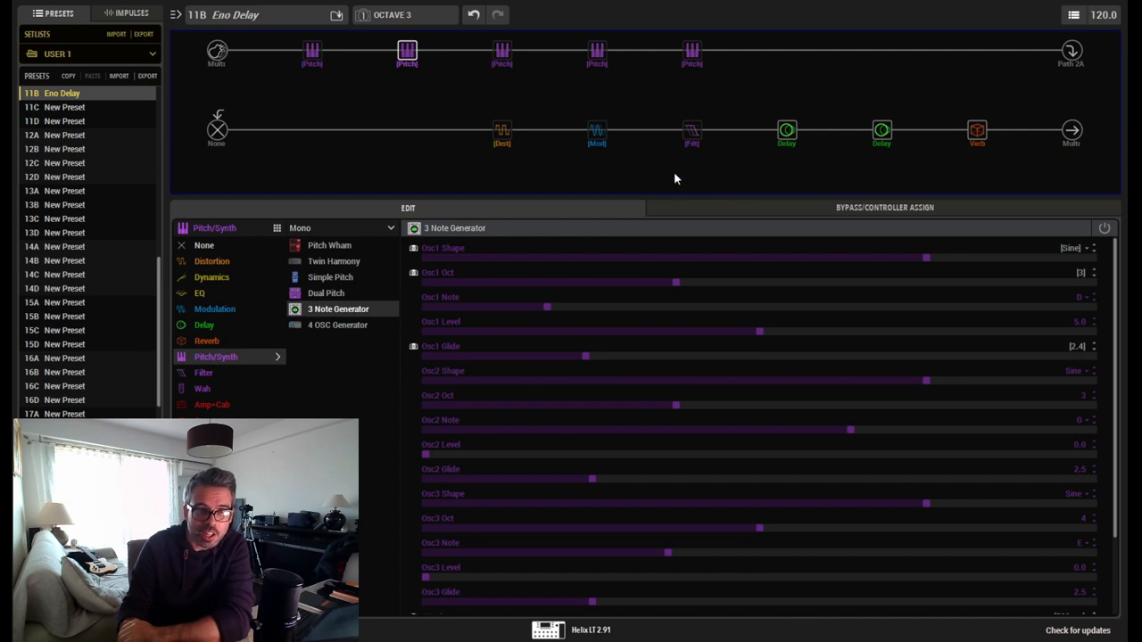
{"action": "mouse_move", "coordinate": [1044, 323]}
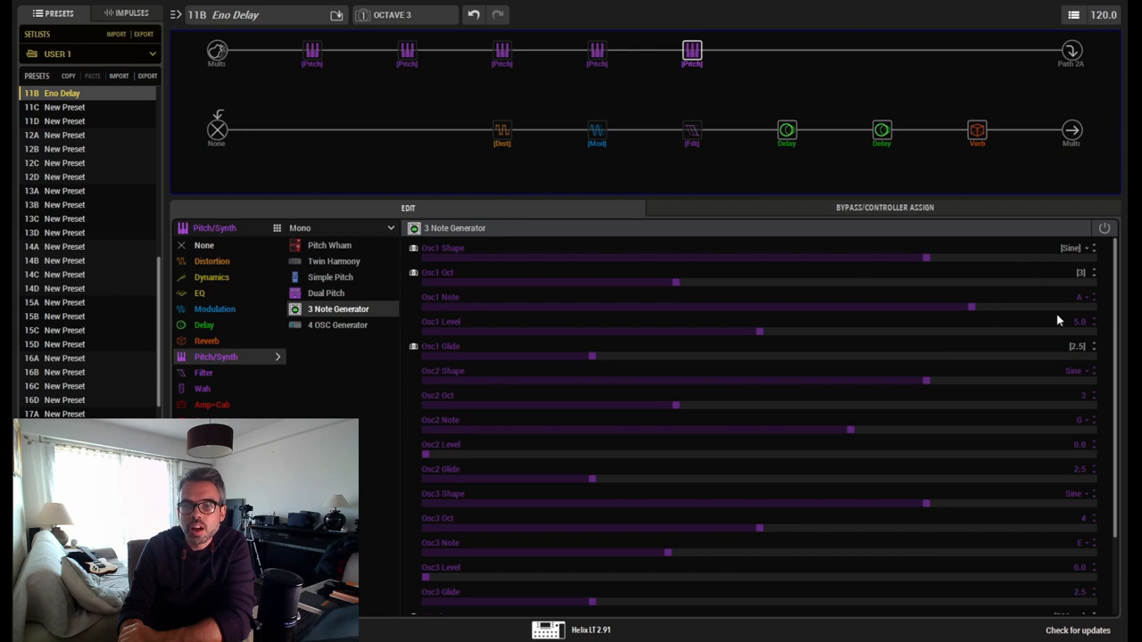
{"action": "mouse_move", "coordinate": [999, 339]}
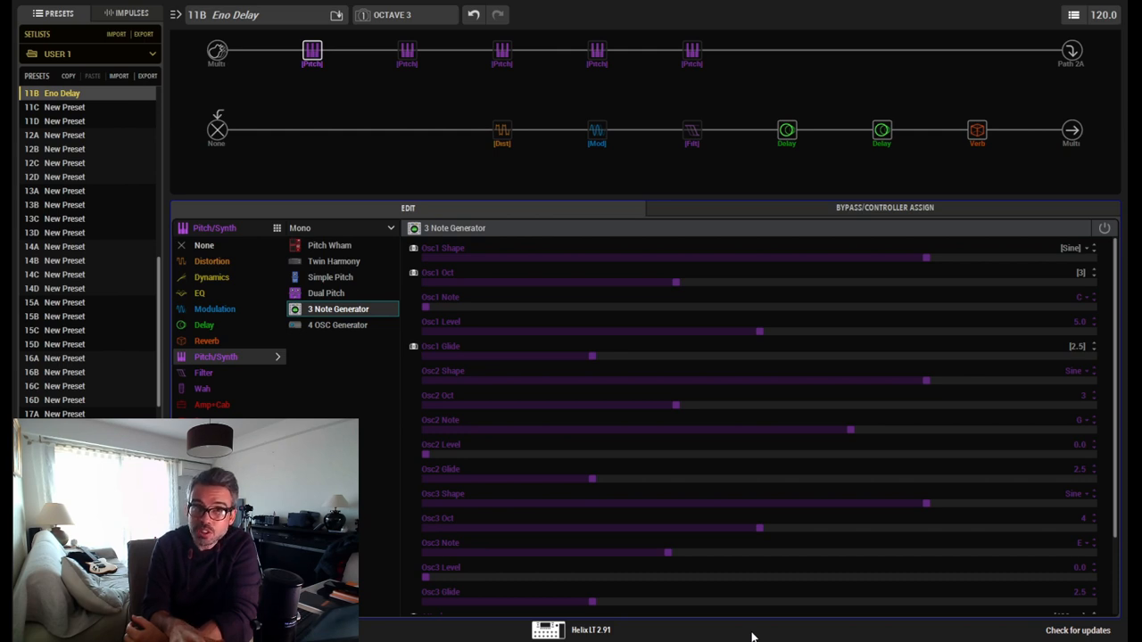
Raise the first 3 Note Generator's Osc 1 octave from 3 to 4 in snapshot OCTAVE 3.
{"action": "left_click_drag", "start_coordinate": [676, 282], "coordinate": [760, 282]}
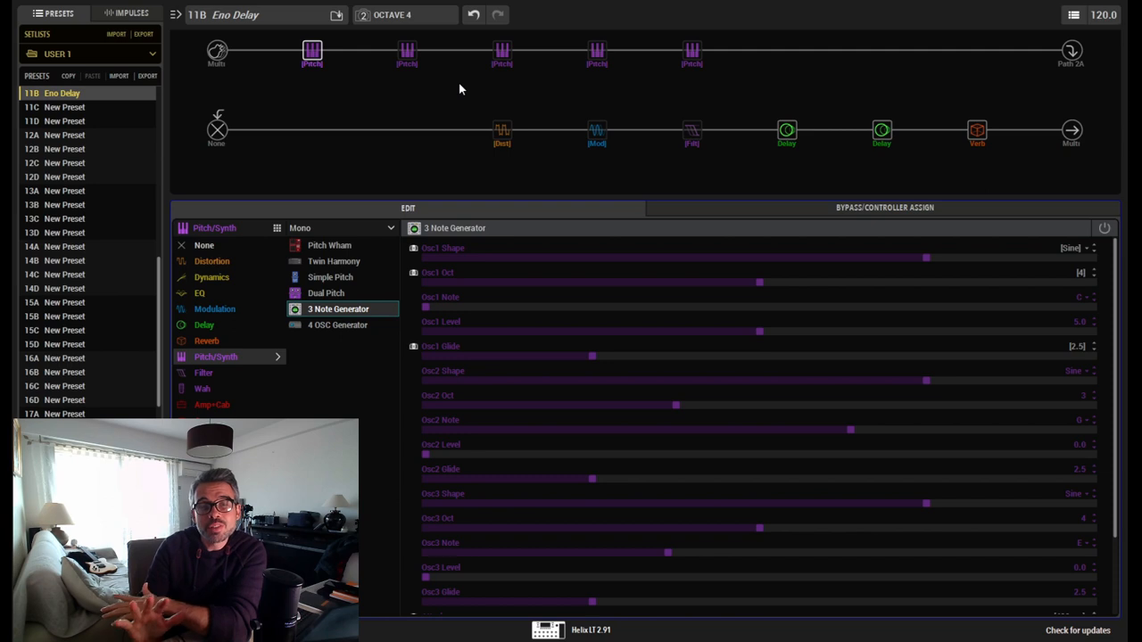
Select the Vintage Digital delay block on the lower path to show its settings.
{"action": "left_click", "coordinate": [881, 132]}
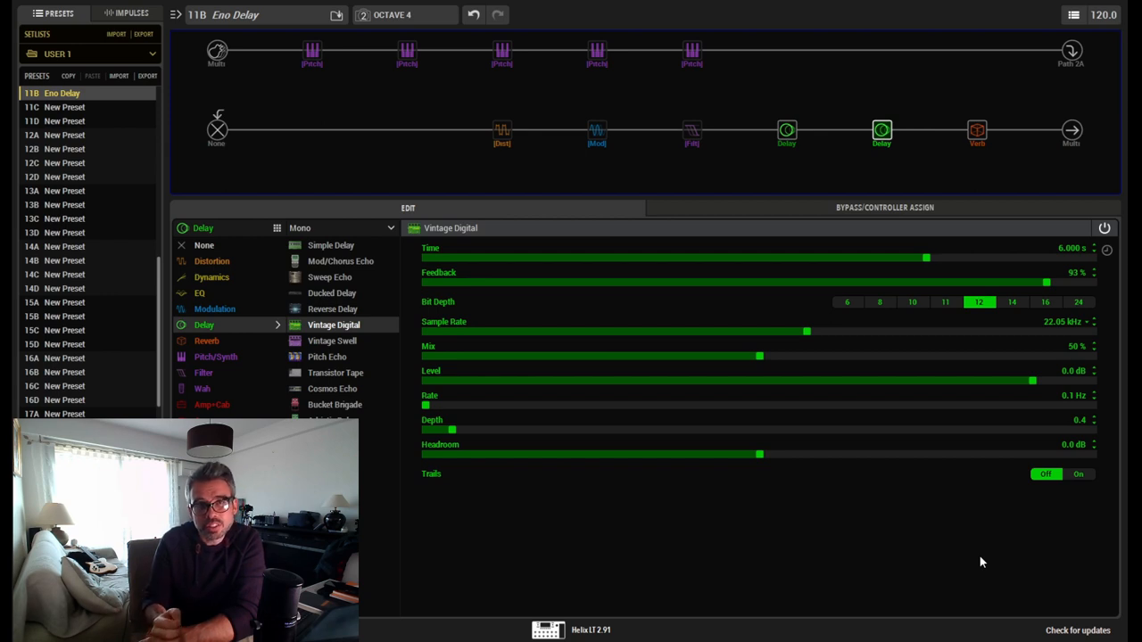
Select the Ubiquitous Vibe modulation block to show its rate, intensity and mix.
{"action": "left_click", "coordinate": [596, 132]}
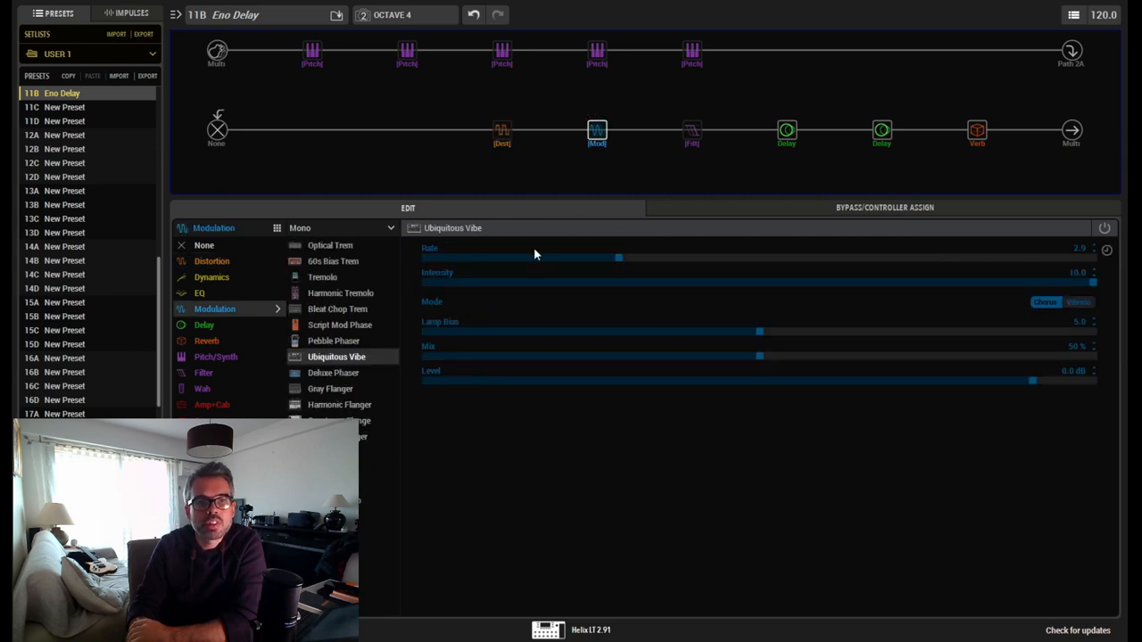